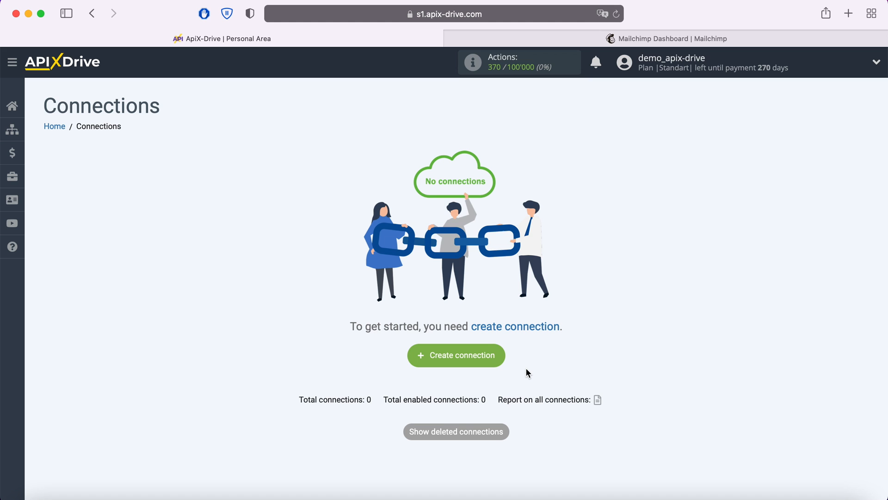
# Step: Start a new connection using Facebook as source with the Get Leads (new) action
pyautogui.click(672, 39)
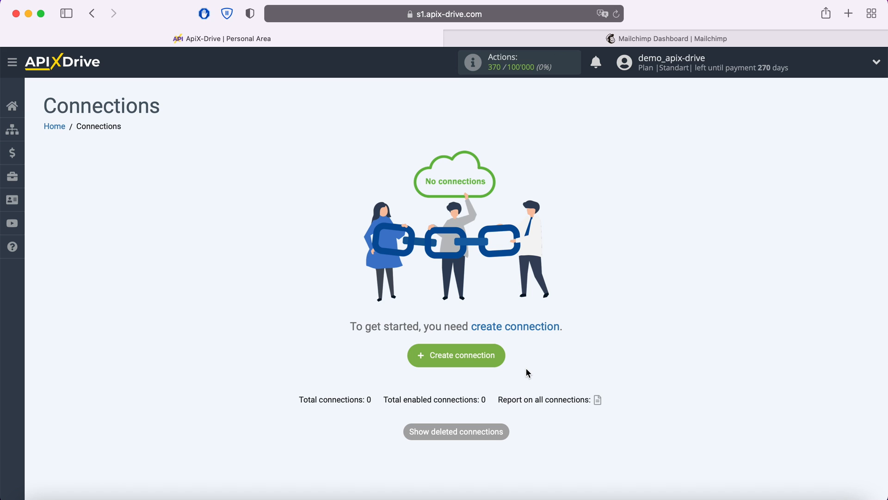
pyautogui.click(456, 355)
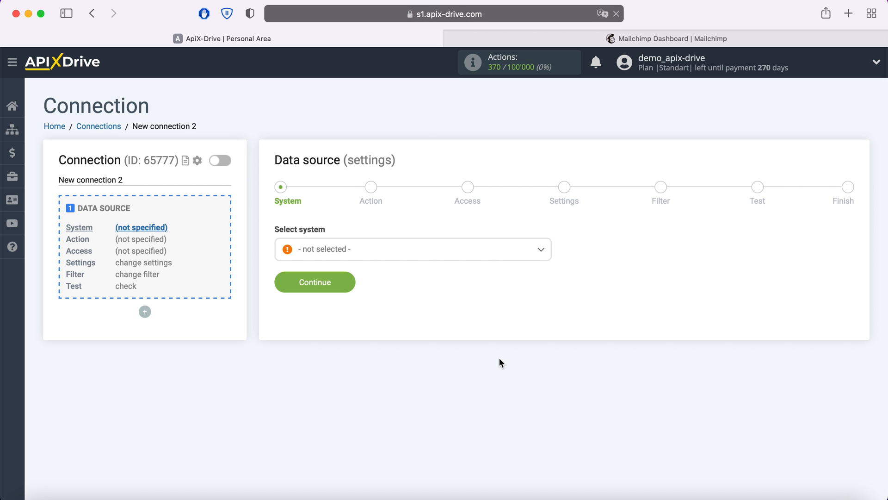
pyautogui.click(413, 249)
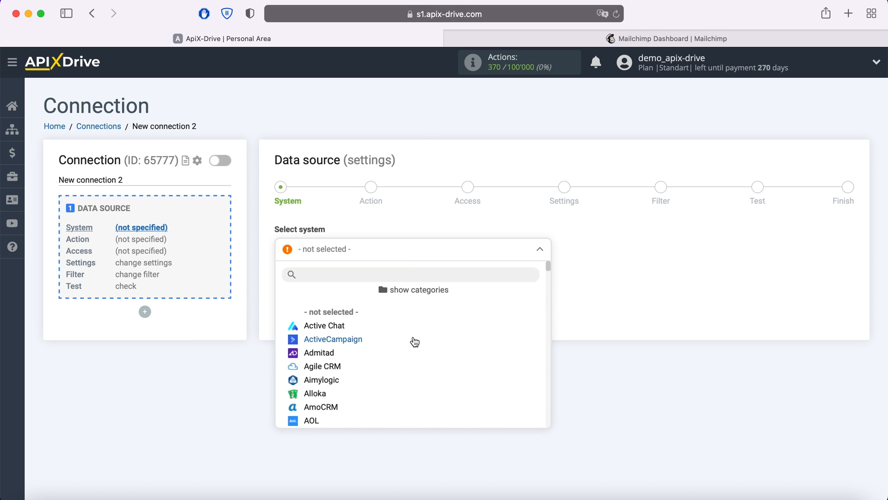
pyautogui.scroll(-3)
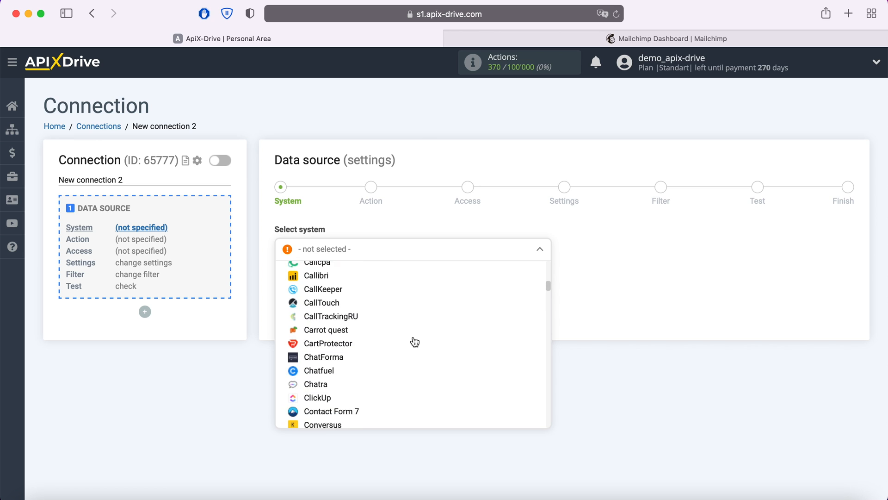
pyautogui.scroll(-3)
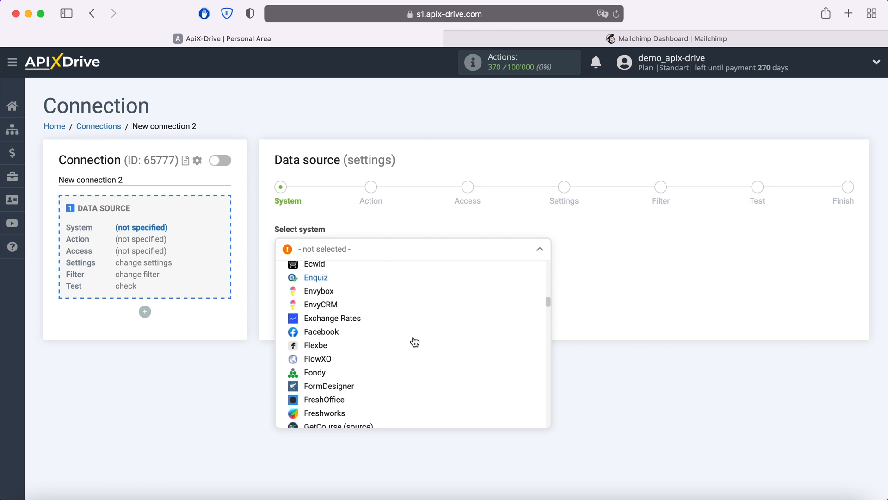
pyautogui.click(321, 331)
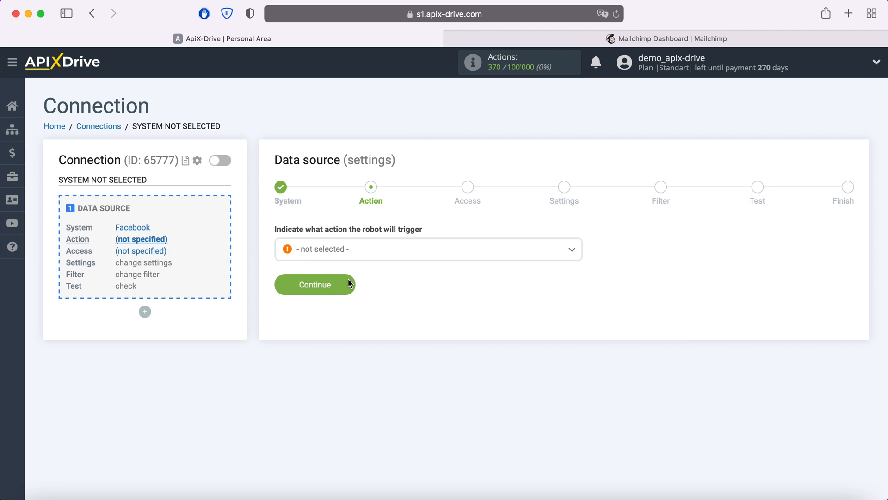
pyautogui.click(427, 250)
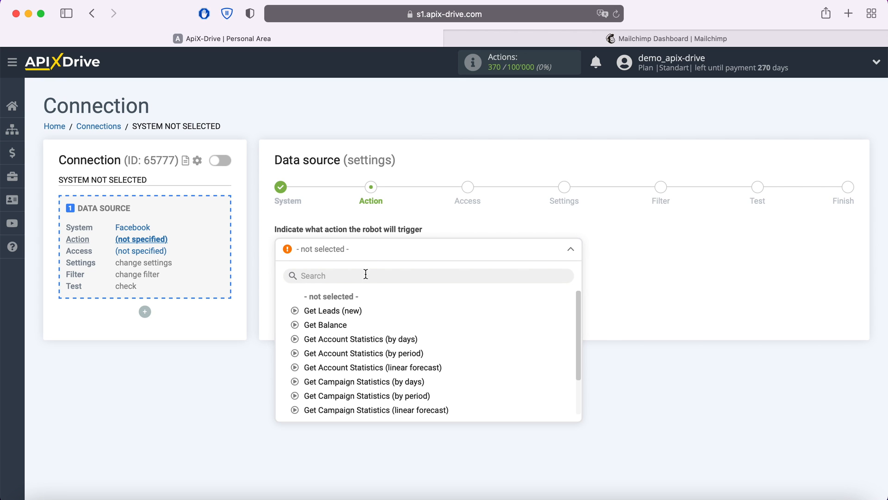
pyautogui.moveTo(332, 311)
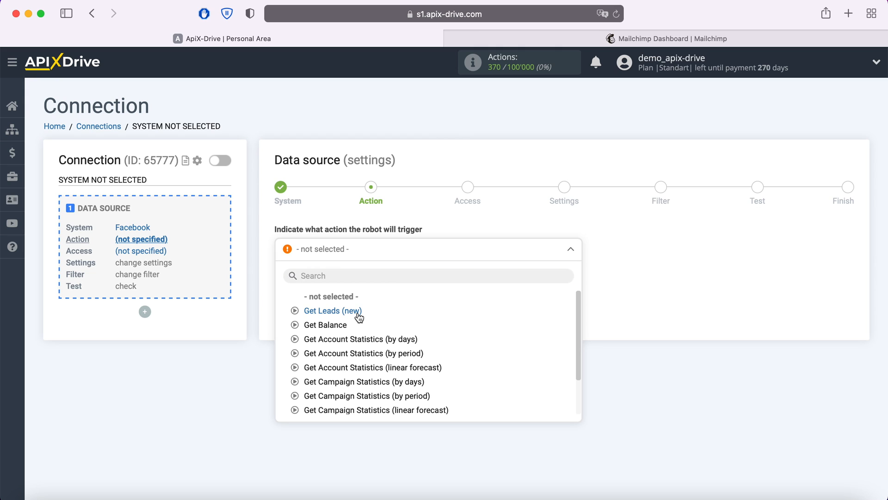
pyautogui.click(329, 311)
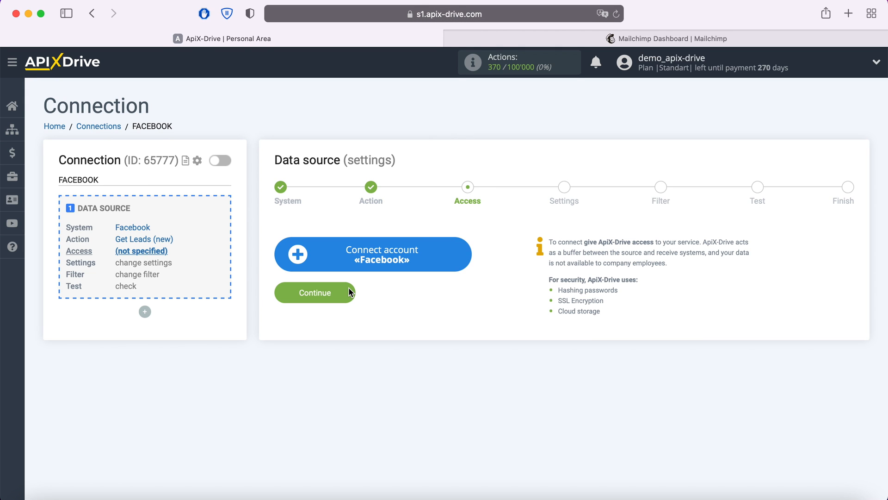
# Step: Log in to Facebook with saved credentials and grant ApiX-Drive access to all pages
pyautogui.click(372, 254)
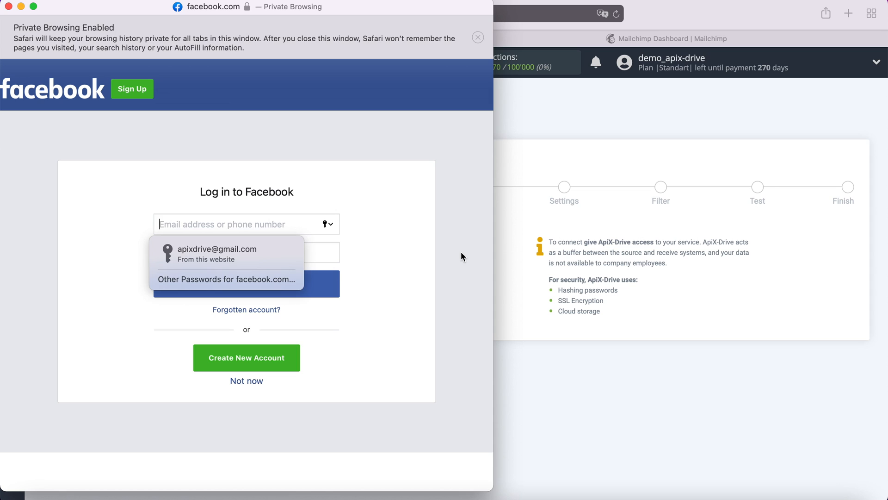
pyautogui.click(217, 254)
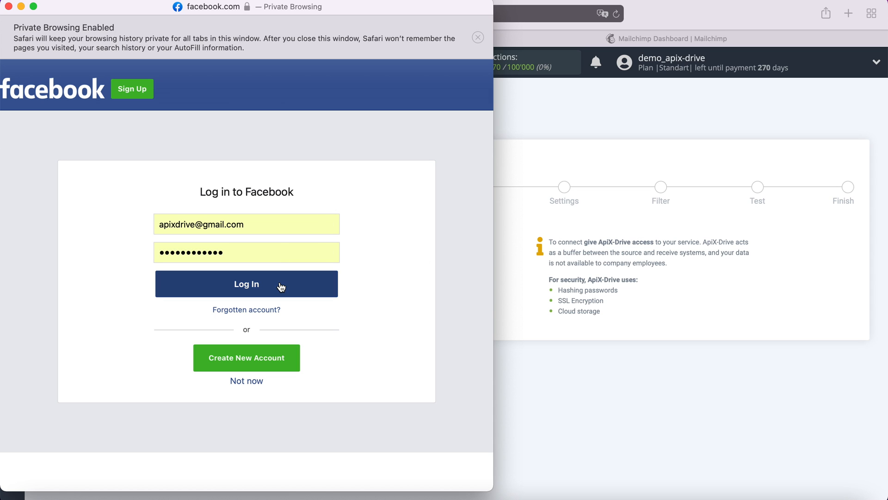
pyautogui.click(245, 283)
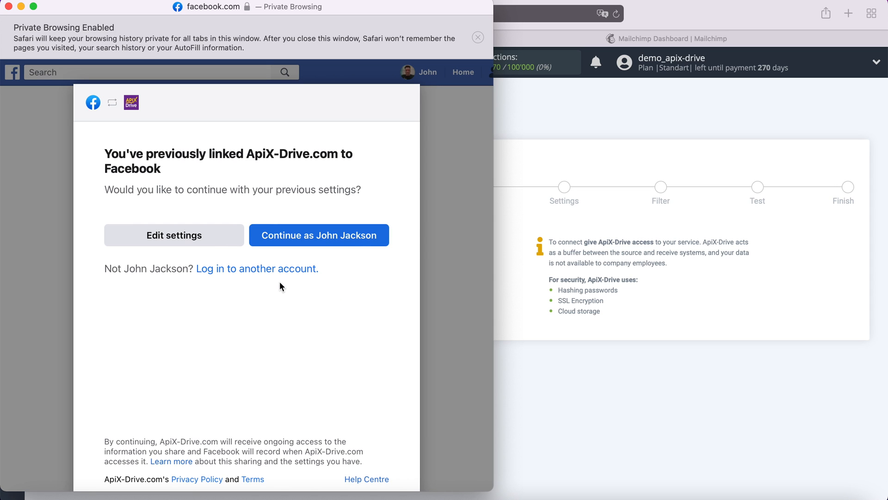
pyautogui.click(319, 234)
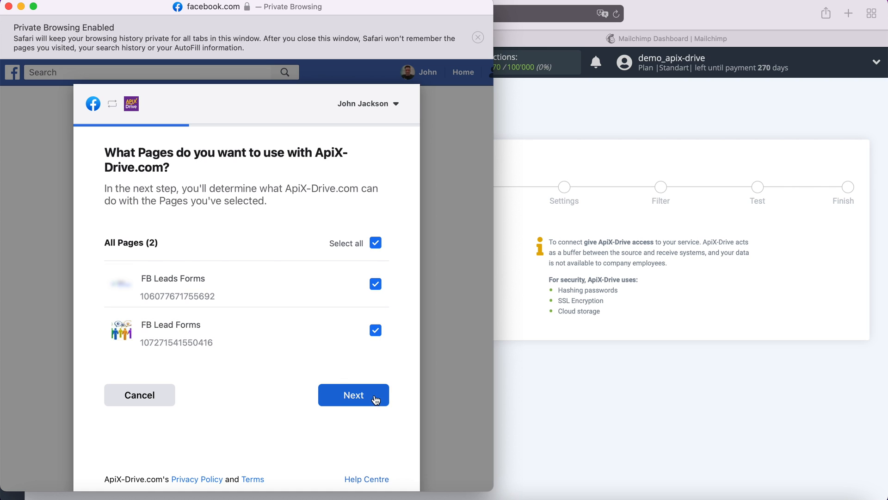
pyautogui.click(353, 395)
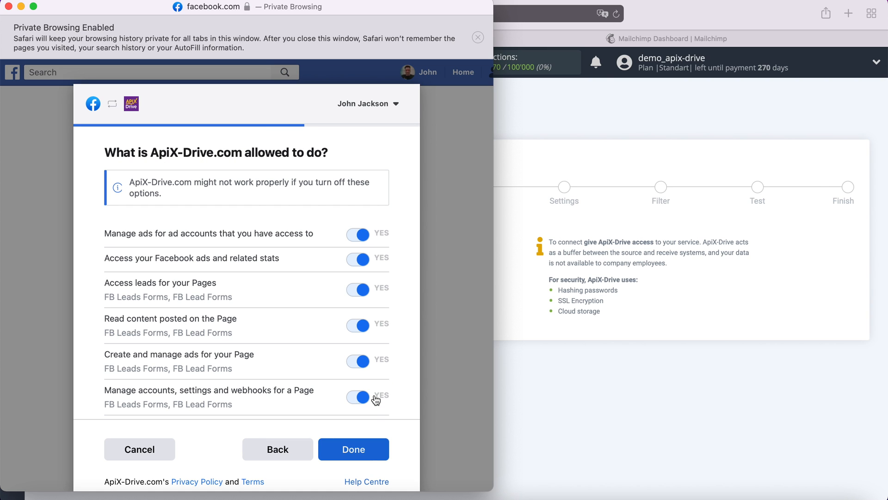
pyautogui.click(353, 449)
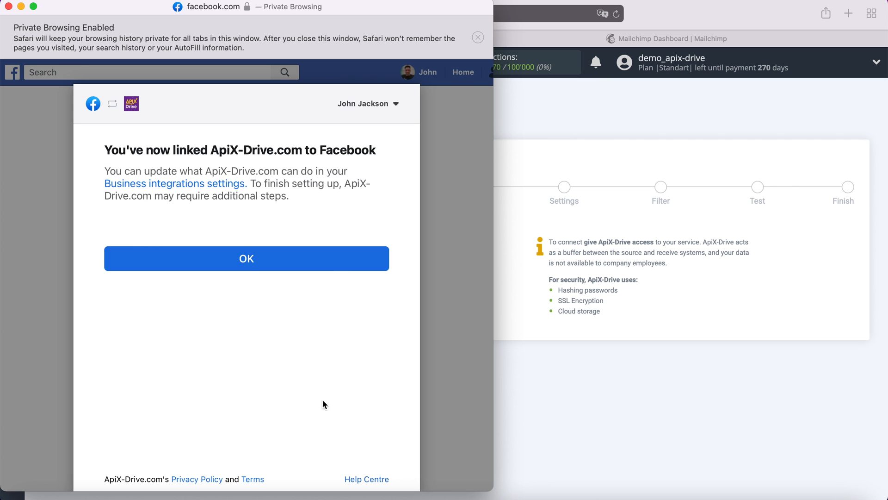
pyautogui.click(246, 258)
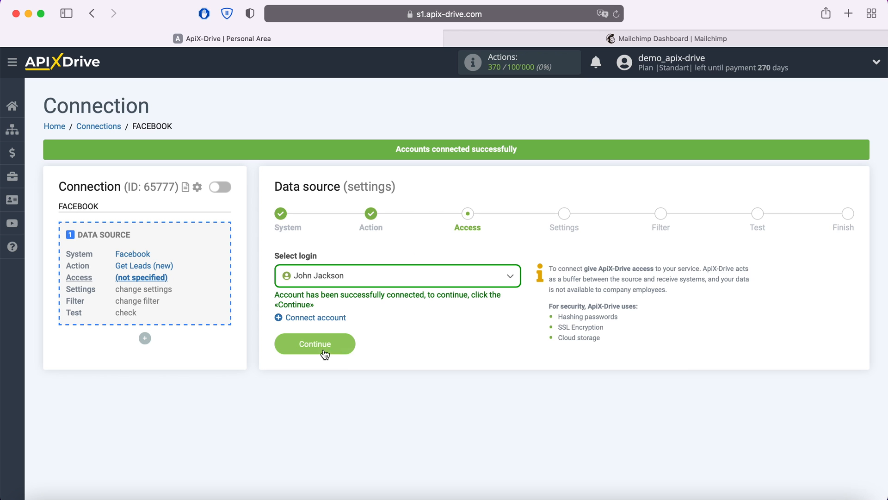
# Step: Choose the FB Leads Forms page and select both lead forms individually
pyautogui.click(315, 343)
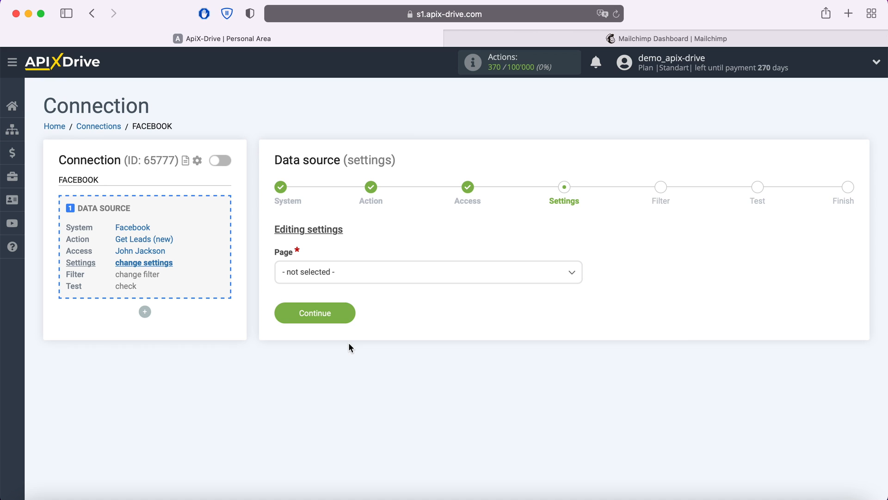
pyautogui.click(427, 271)
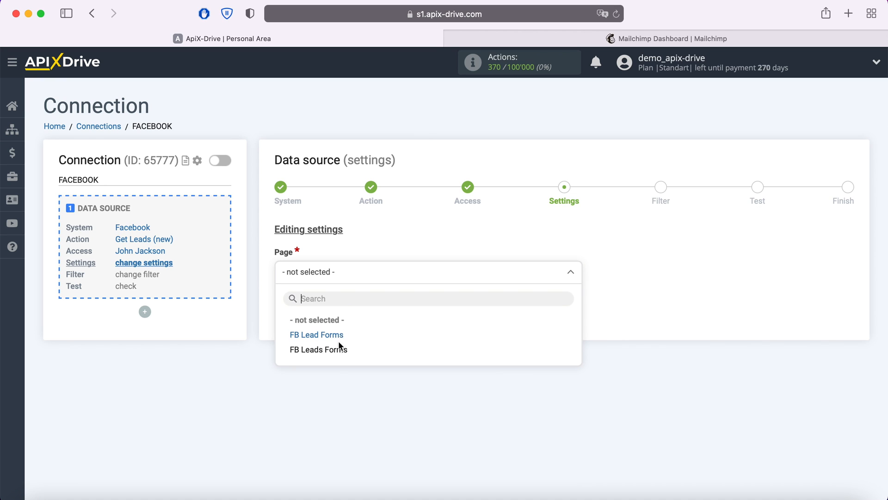
pyautogui.click(318, 348)
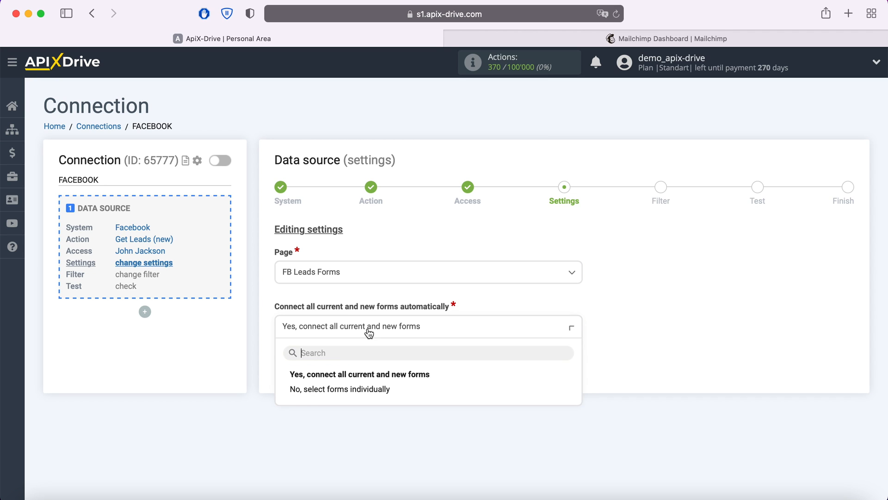
pyautogui.click(340, 389)
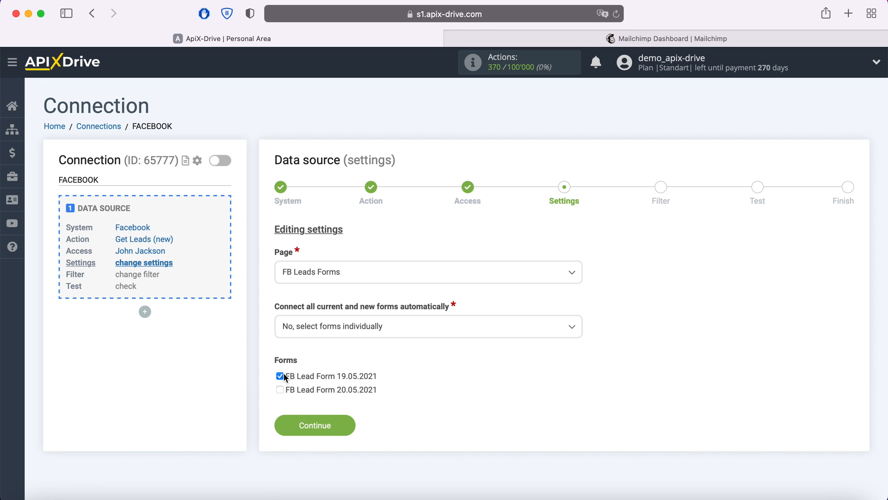
pyautogui.click(279, 389)
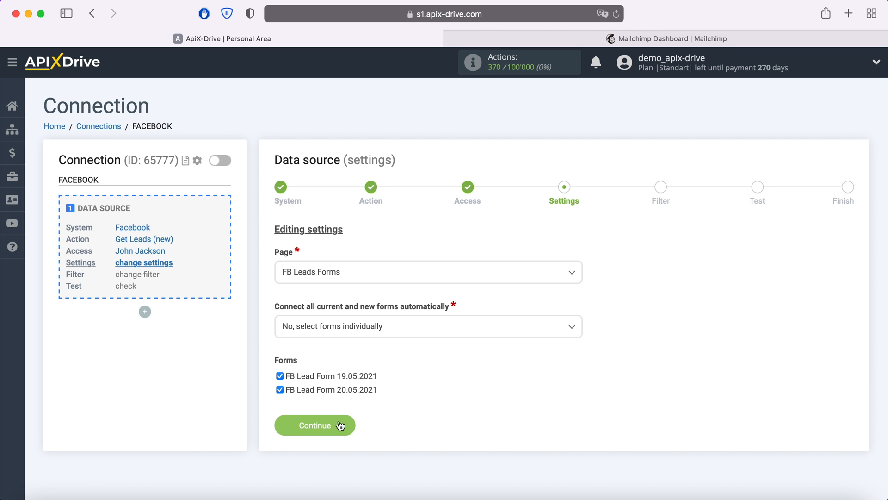
pyautogui.click(316, 425)
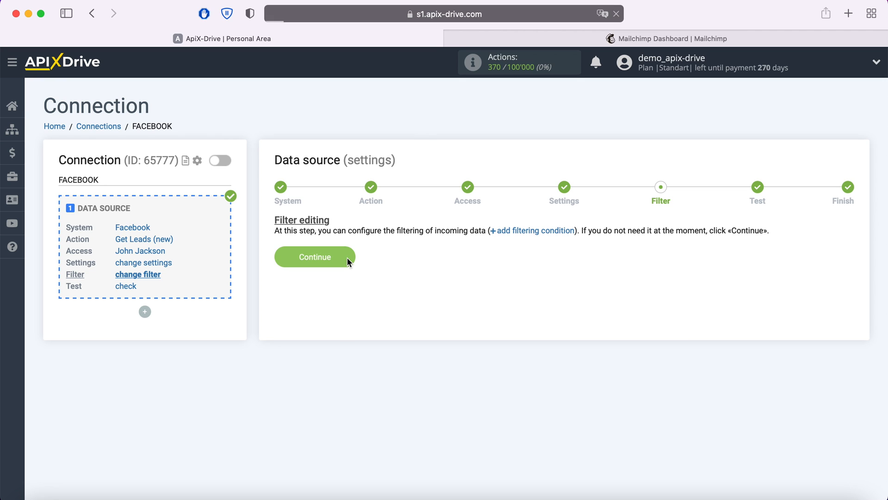
# Step: Skip filtering, review the loaded Facebook test lead data, and finish the source setup
pyautogui.click(315, 256)
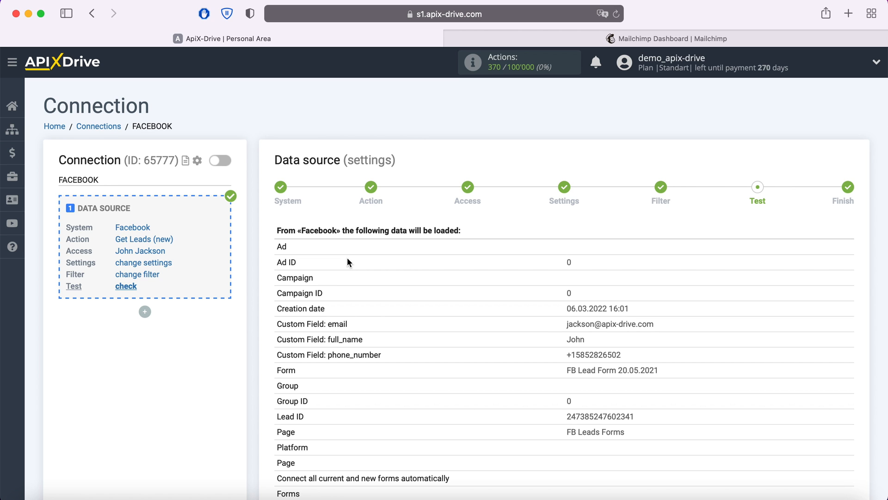
pyautogui.scroll(-3)
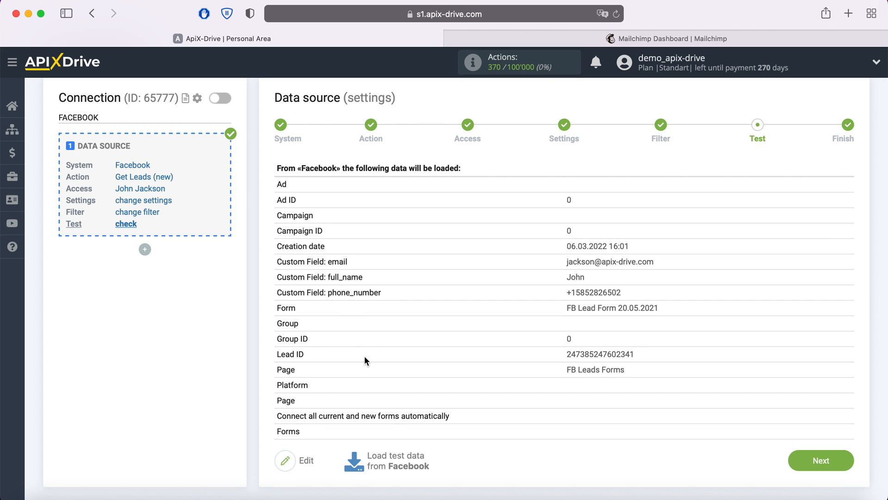
pyautogui.moveTo(387, 460)
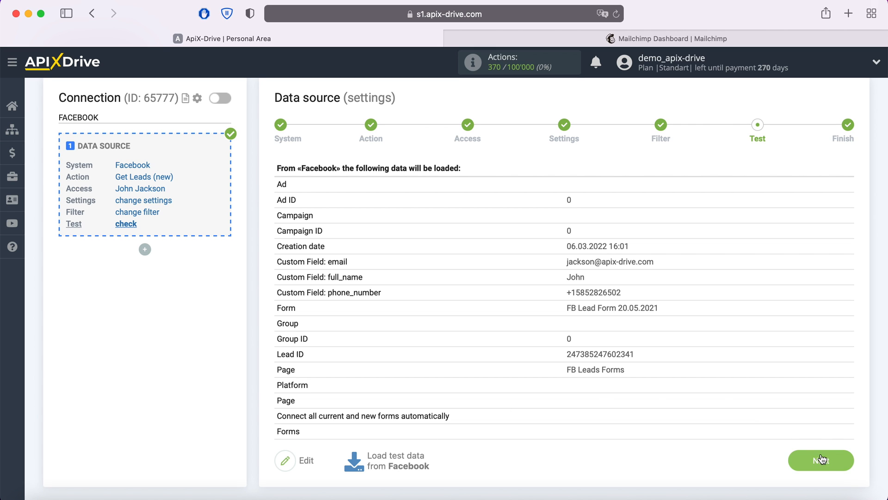
pyautogui.click(820, 459)
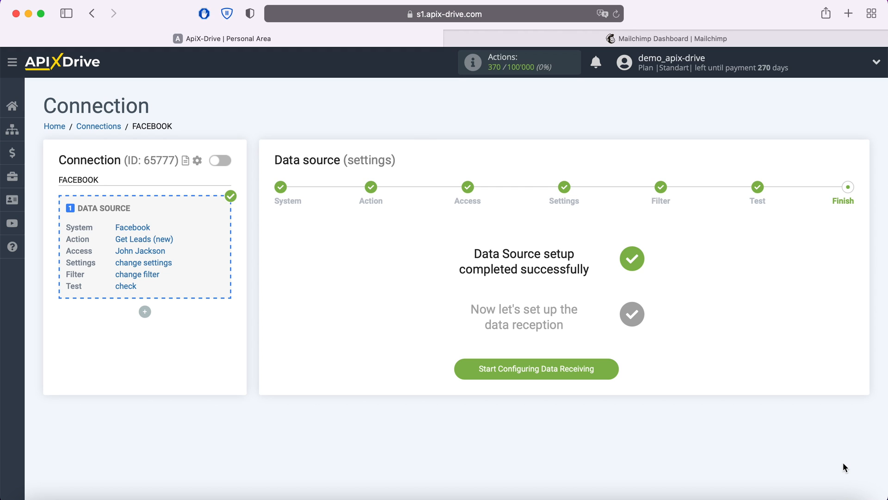
pyautogui.moveTo(665, 384)
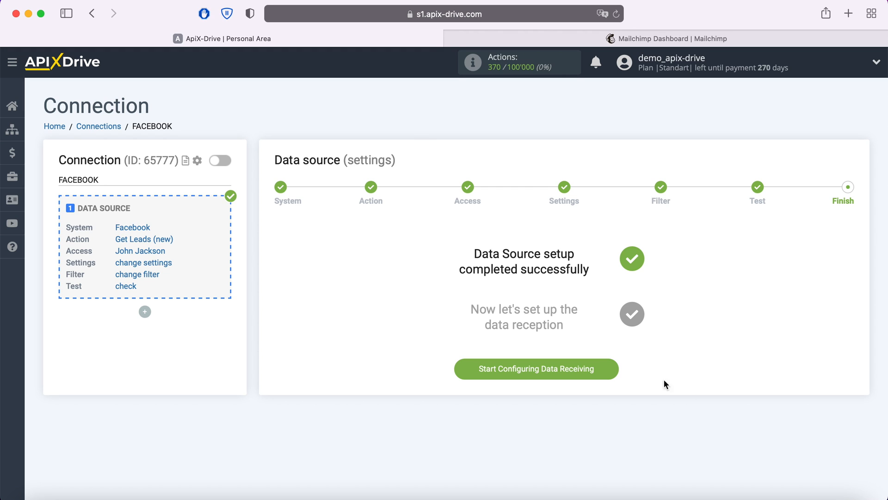
# Step: Set Mailchimp as the destination system with the Add Contacts action
pyautogui.click(535, 369)
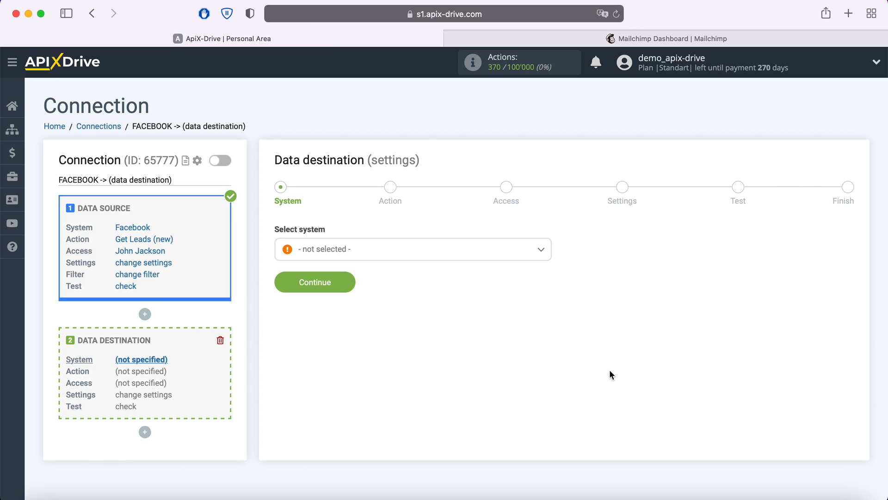
pyautogui.click(412, 249)
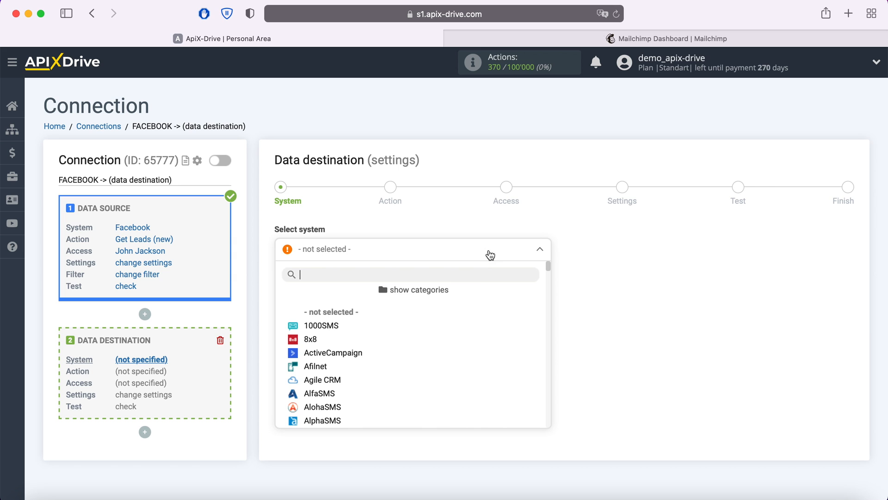
pyautogui.scroll(-3)
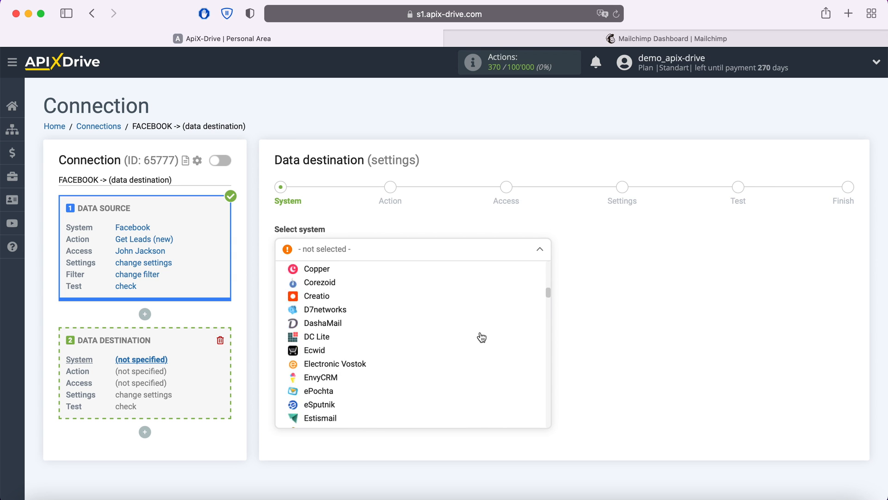
pyautogui.scroll(-3)
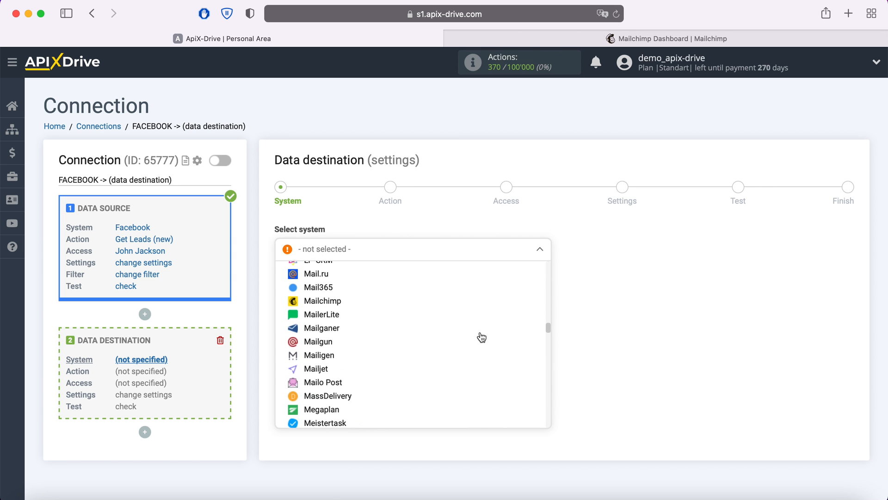
pyautogui.click(322, 300)
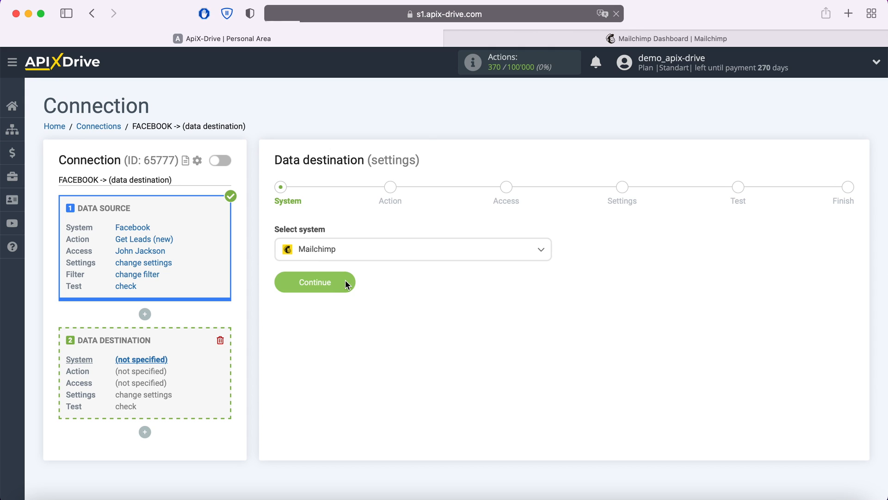
pyautogui.click(315, 282)
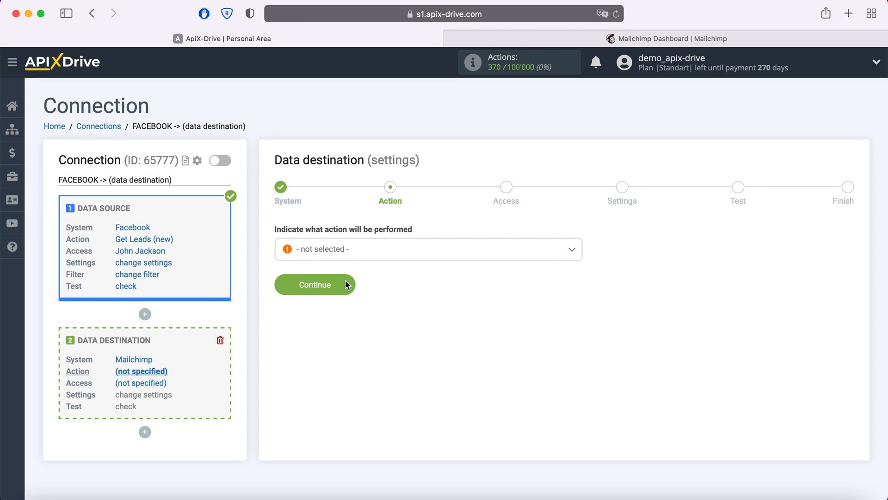
pyautogui.click(427, 249)
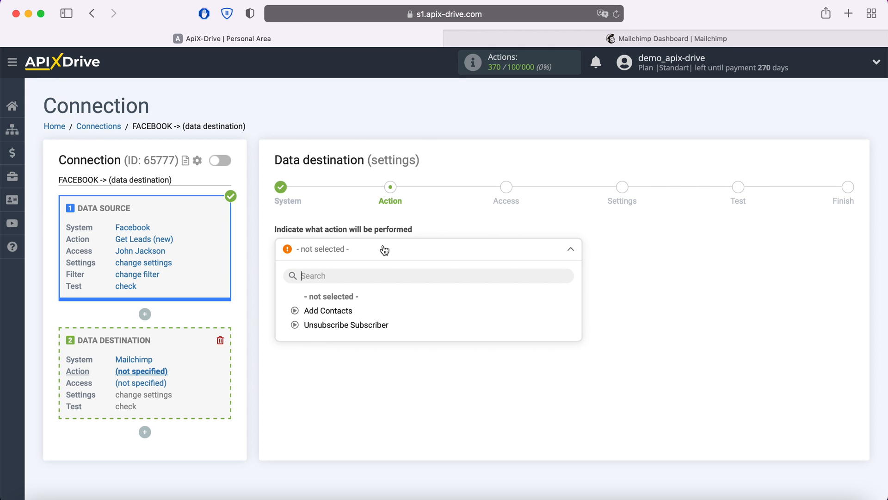
pyautogui.click(330, 310)
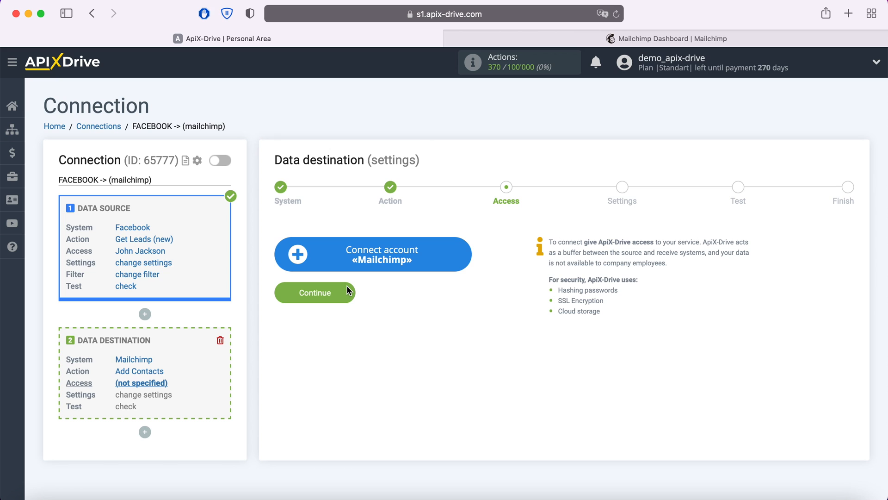
# Step: Open the Mailchimp integration setup form, then switch to the Mailchimp tab
pyautogui.click(373, 254)
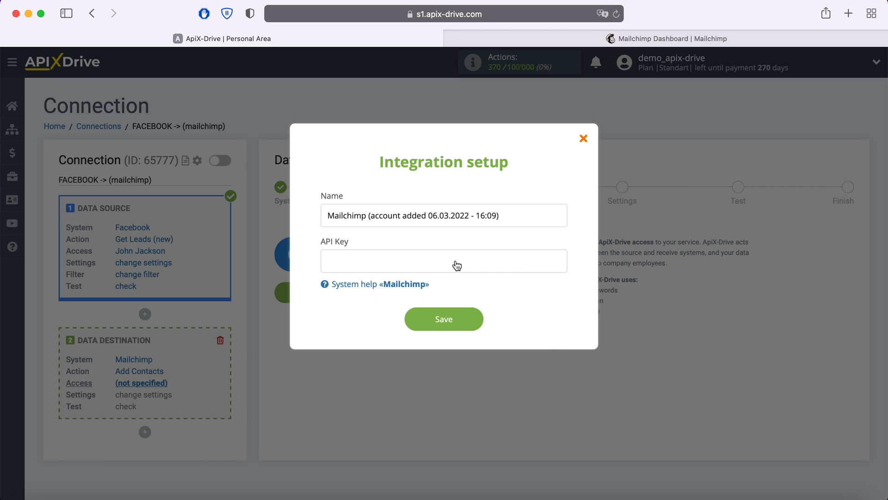
pyautogui.click(667, 38)
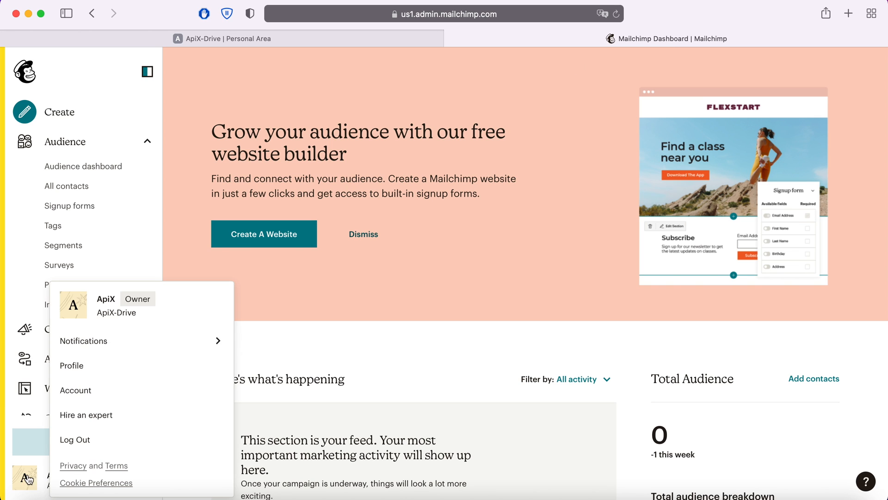
# Step: Navigate from the Mailchimp account Profile through Extras to the API keys page
pyautogui.click(72, 365)
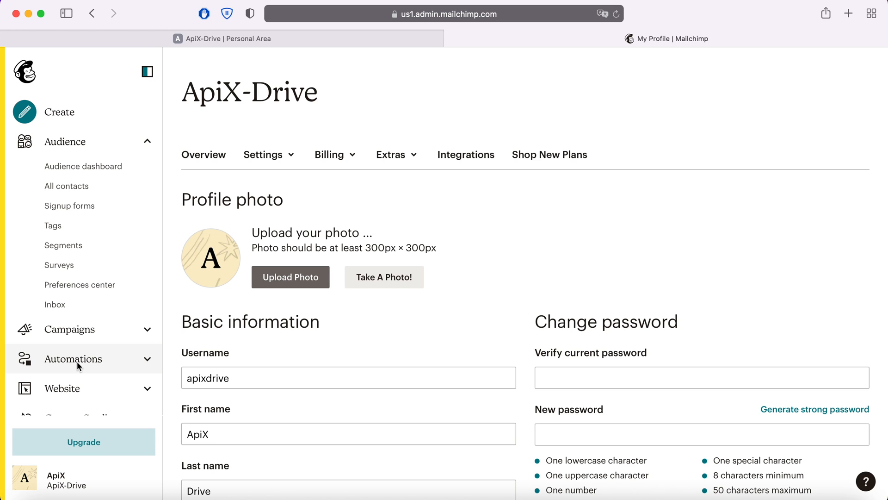
pyautogui.click(391, 155)
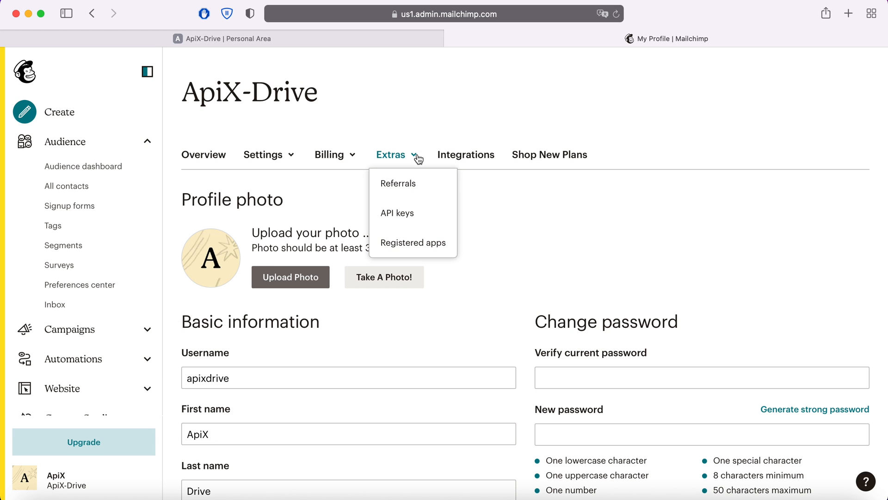
pyautogui.click(397, 213)
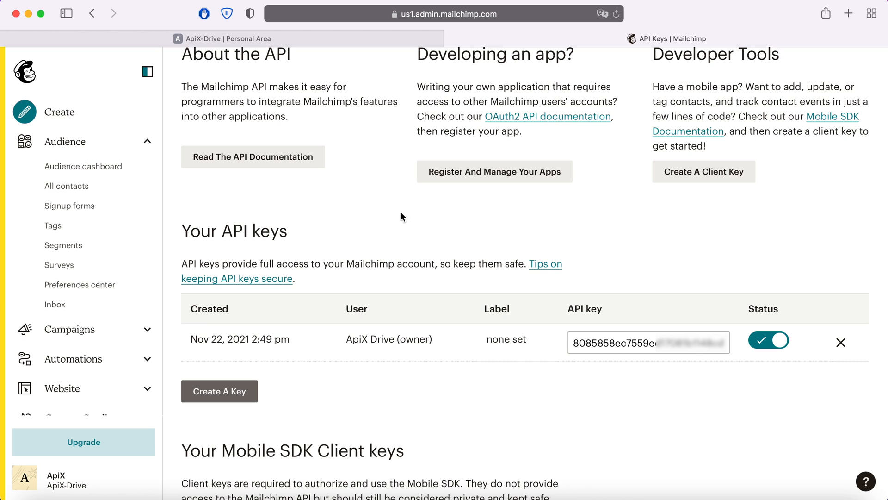
pyautogui.moveTo(391, 220)
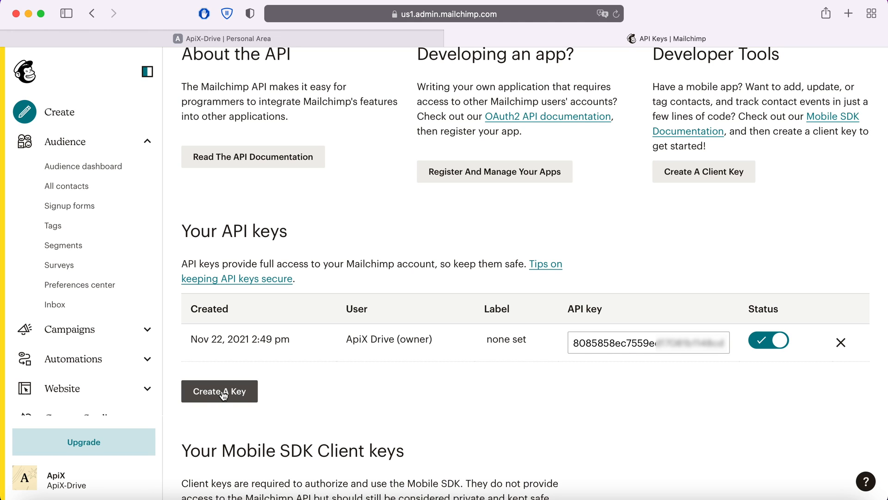
pyautogui.moveTo(869, 389)
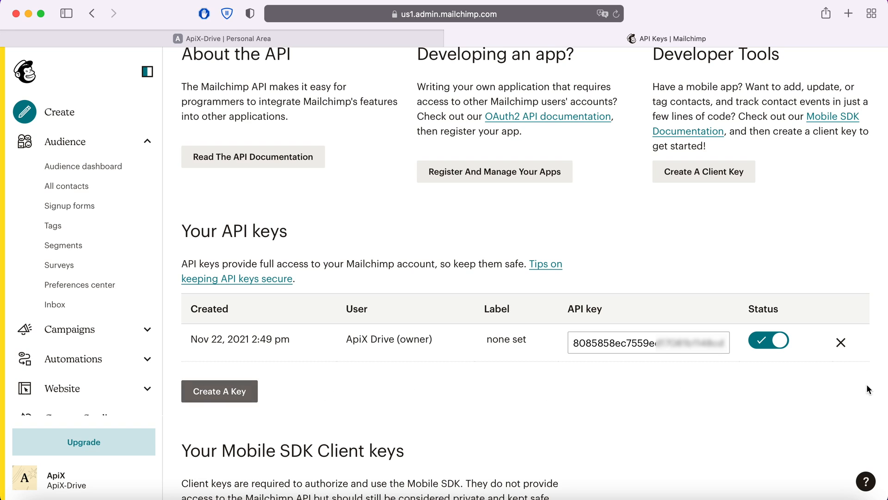
pyautogui.moveTo(600, 379)
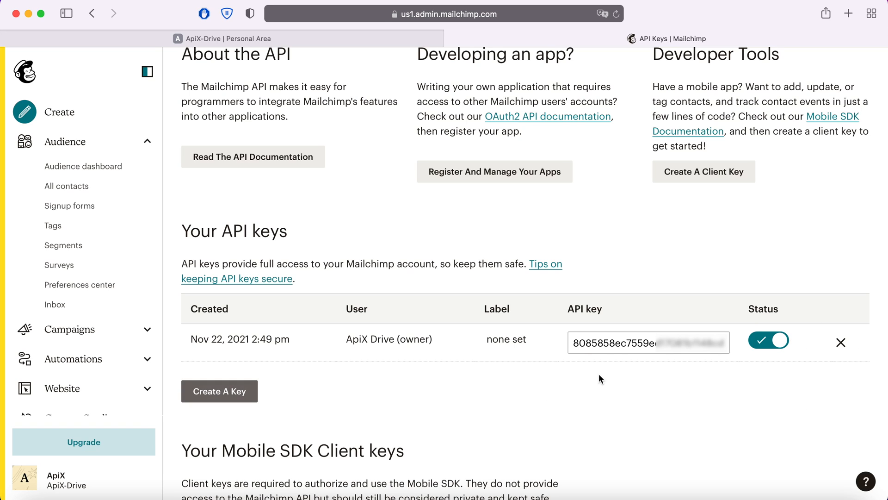
# Step: Copy the existing active Mailchimp API key
pyautogui.rightClick(649, 342)
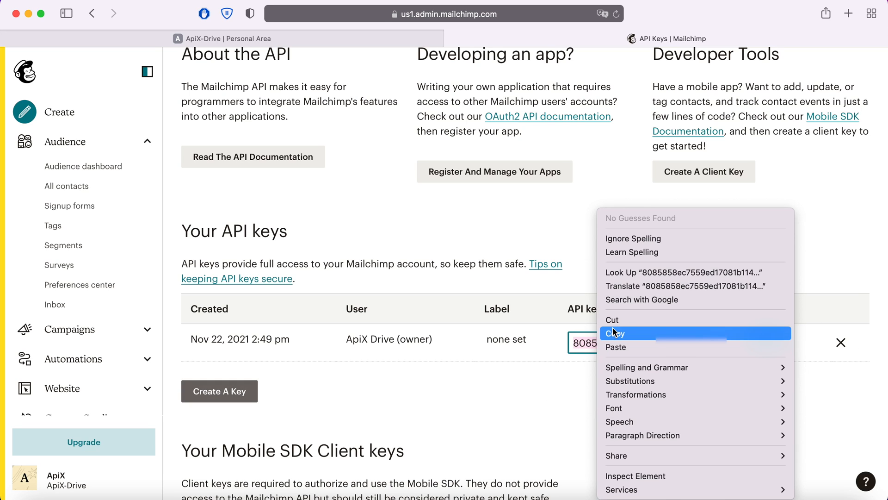
pyautogui.click(615, 333)
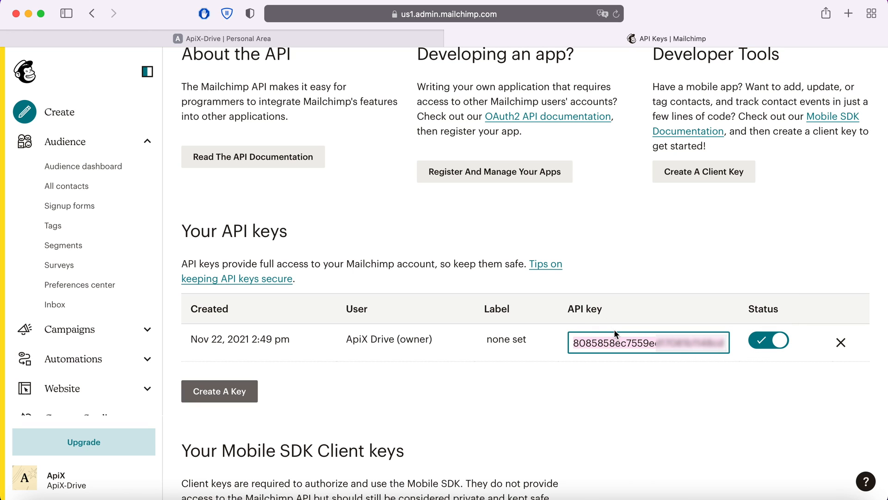
pyautogui.moveTo(220, 75)
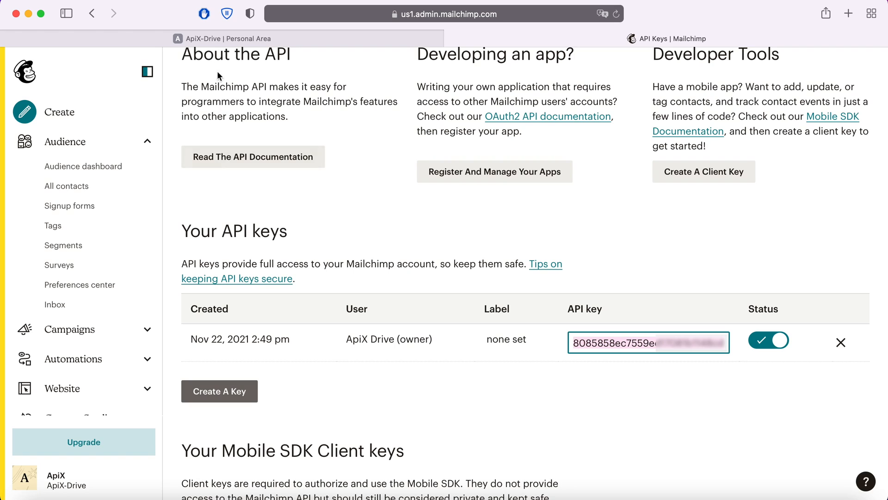
# Step: Paste the API key to save the Mailchimp account, then select it as the login
pyautogui.rightClick(444, 260)
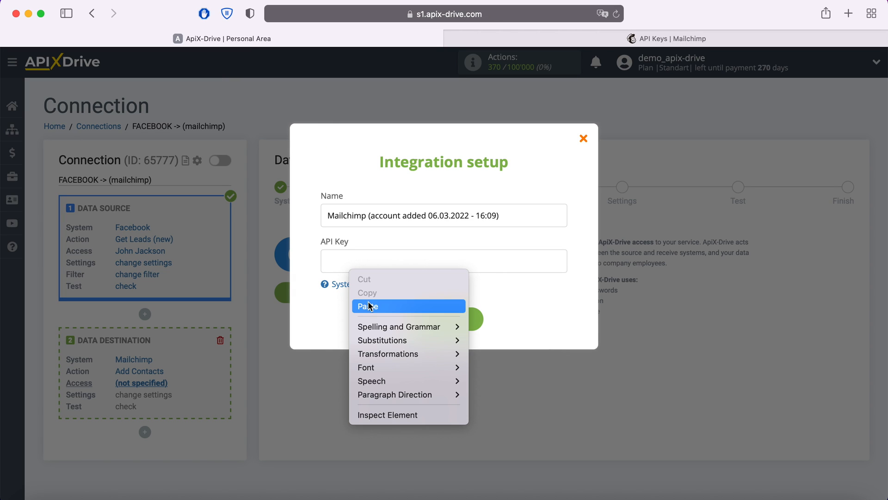
pyautogui.click(368, 305)
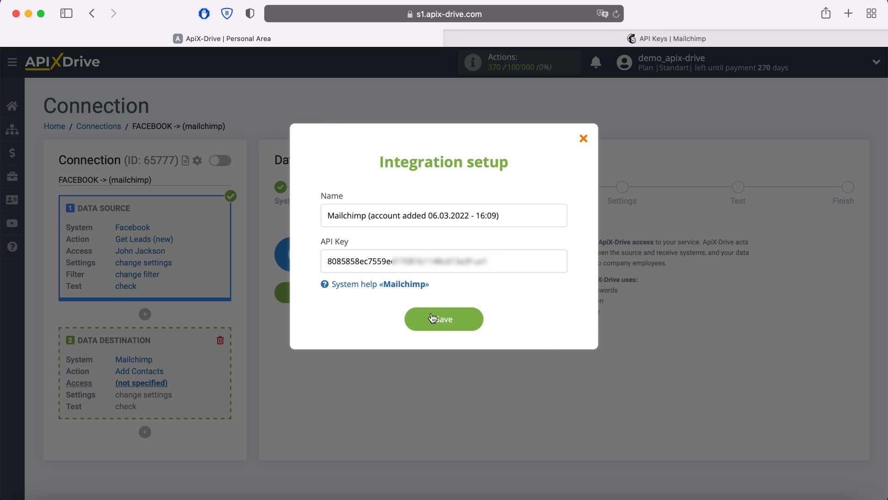
pyautogui.click(443, 319)
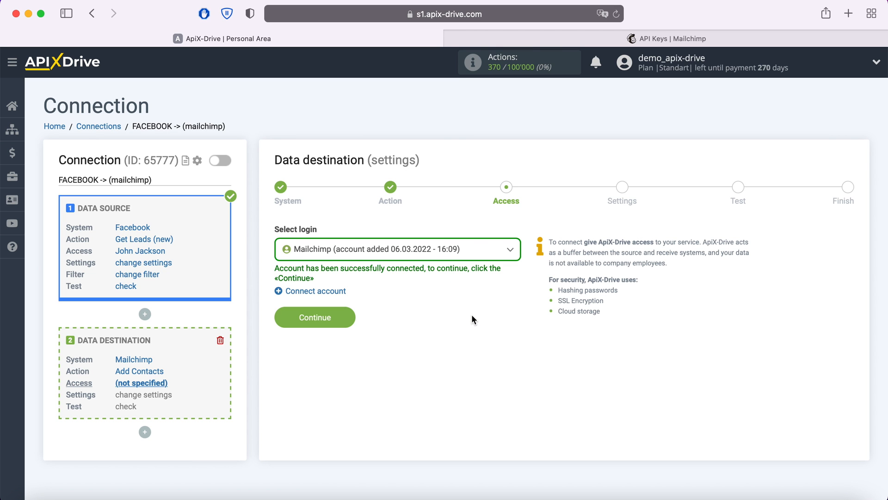
pyautogui.moveTo(495, 280)
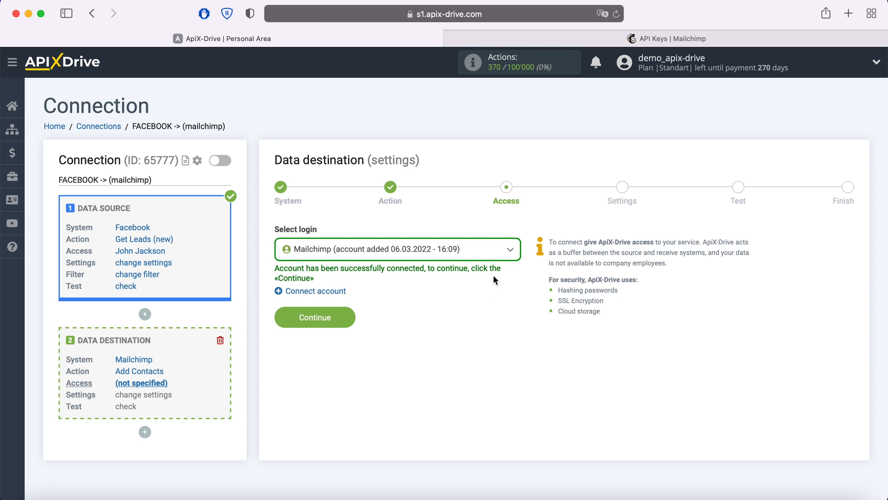
pyautogui.click(397, 250)
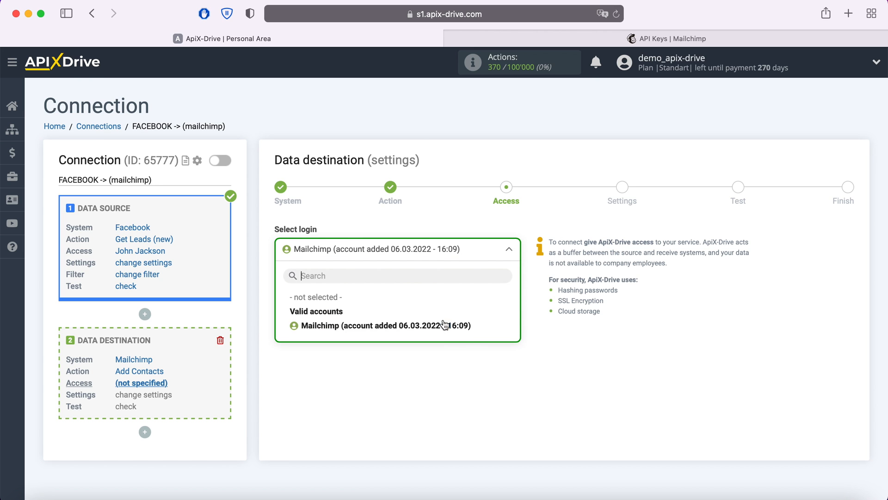
pyautogui.click(382, 325)
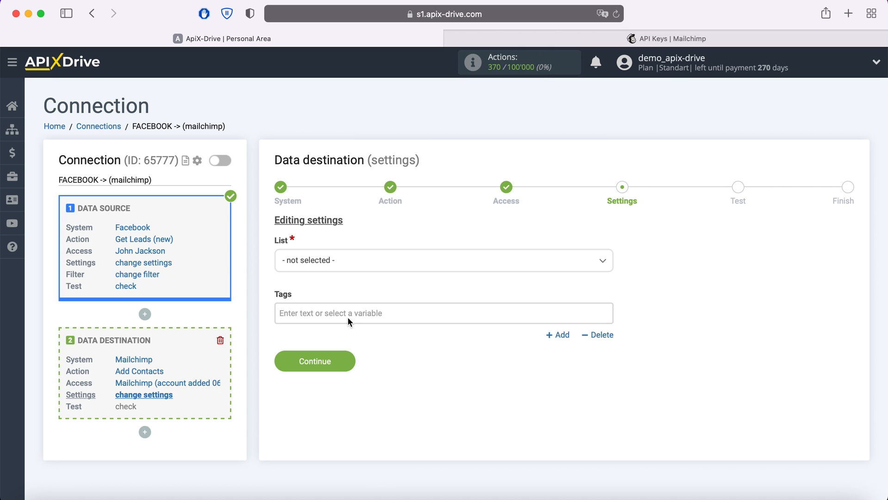
# Step: Send contacts to the ApiX-Drive list, filling E-mail from lead email and Tags from form name
pyautogui.click(443, 260)
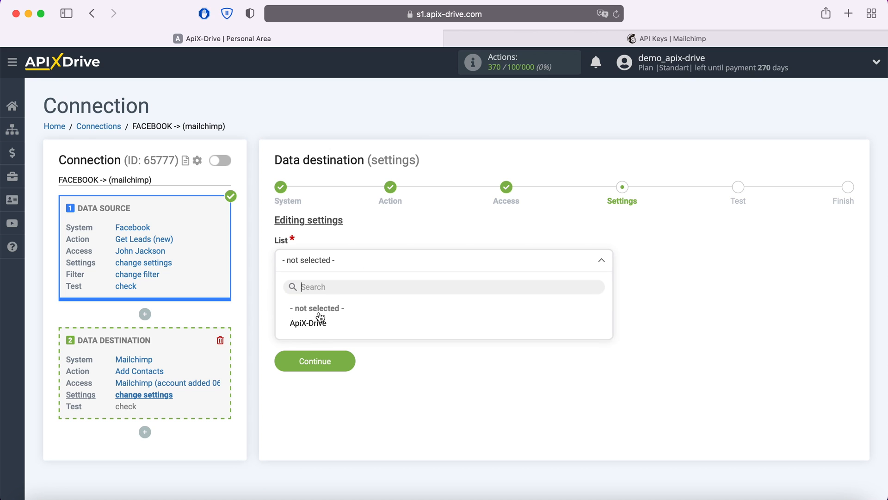
pyautogui.click(308, 323)
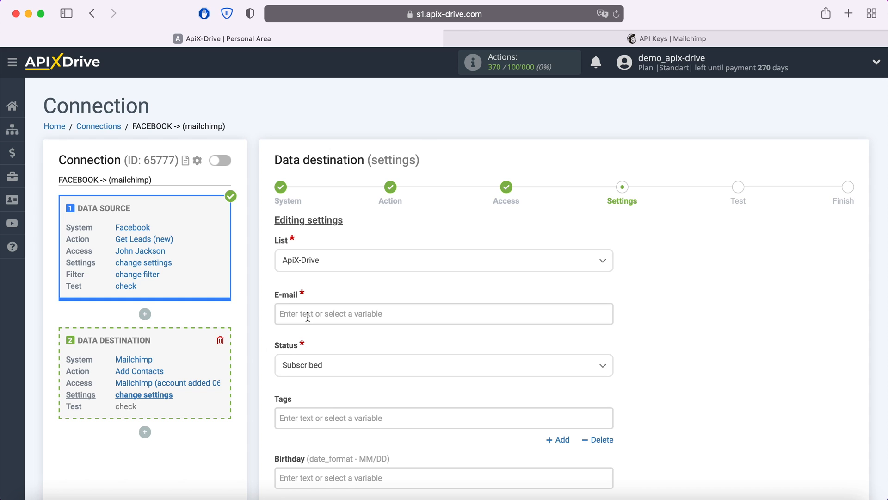
pyautogui.click(444, 313)
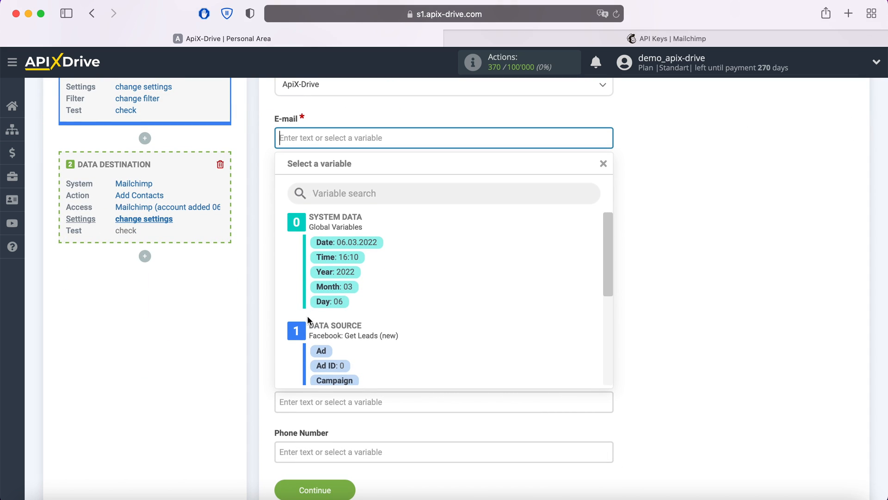
pyautogui.scroll(-3)
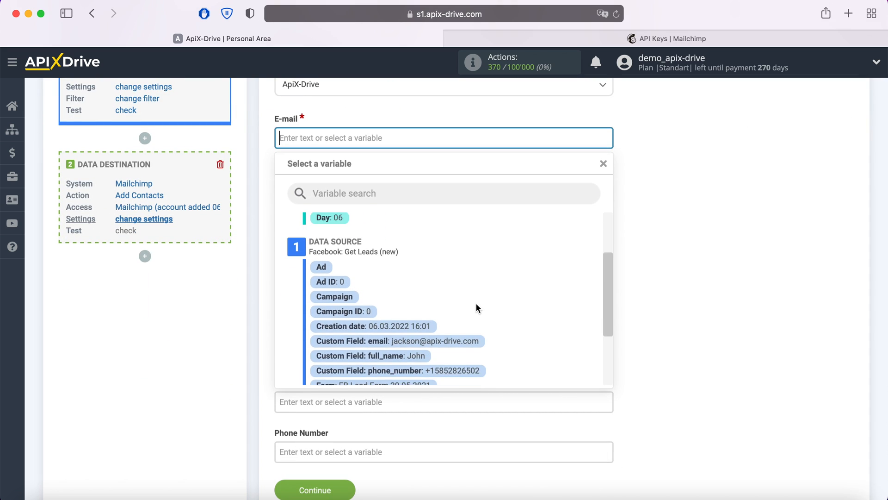
pyautogui.click(408, 341)
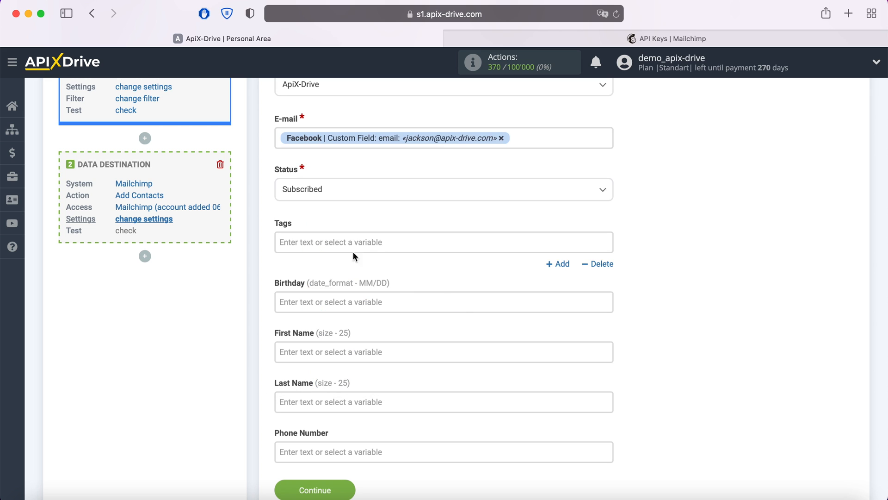
pyautogui.click(443, 242)
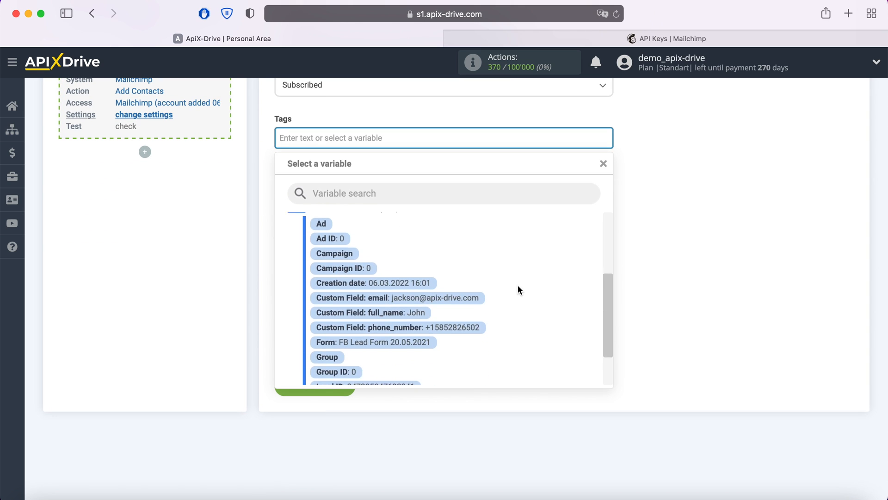
pyautogui.click(373, 341)
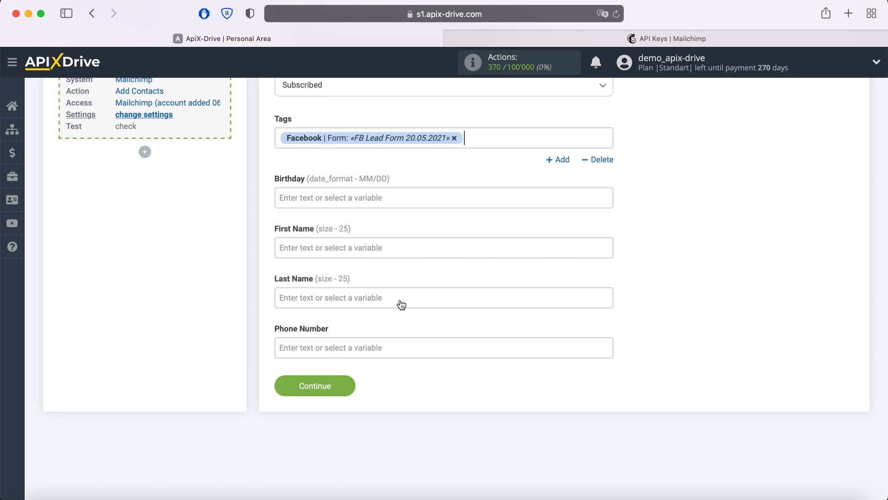
# Step: Map First Name to full_name and fill Phone Number, then save the mapping
pyautogui.click(444, 248)
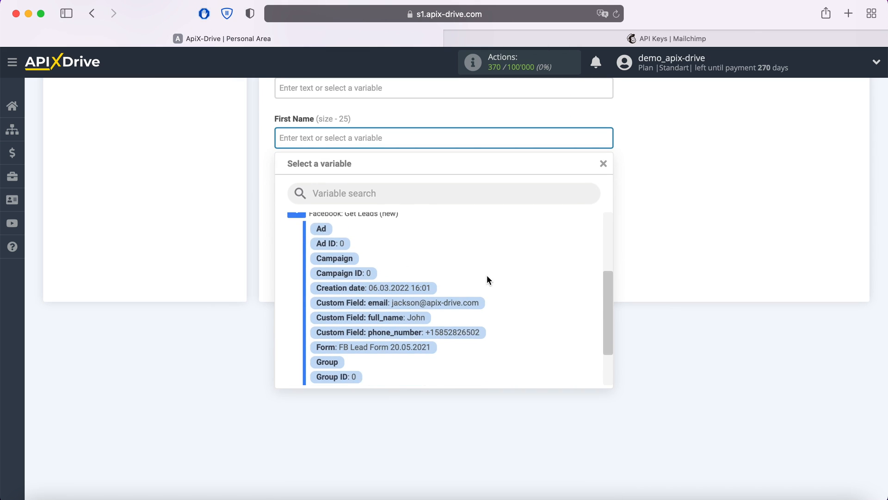
pyautogui.click(371, 318)
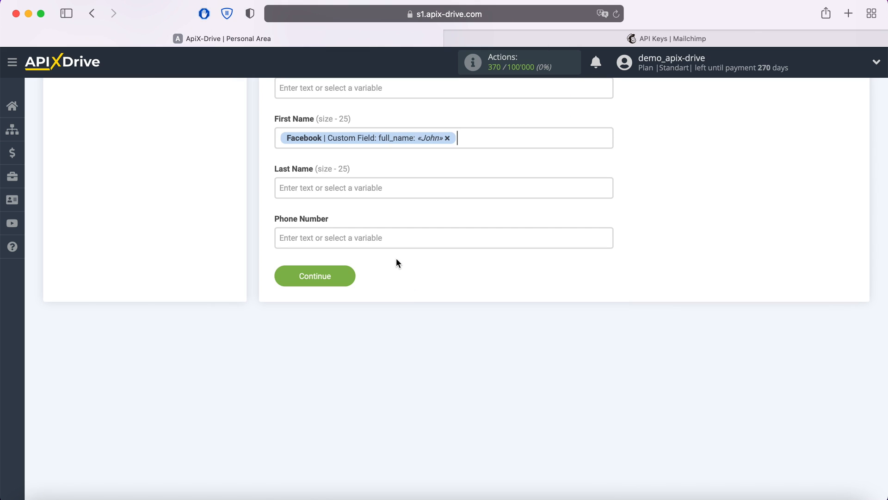
pyautogui.click(444, 237)
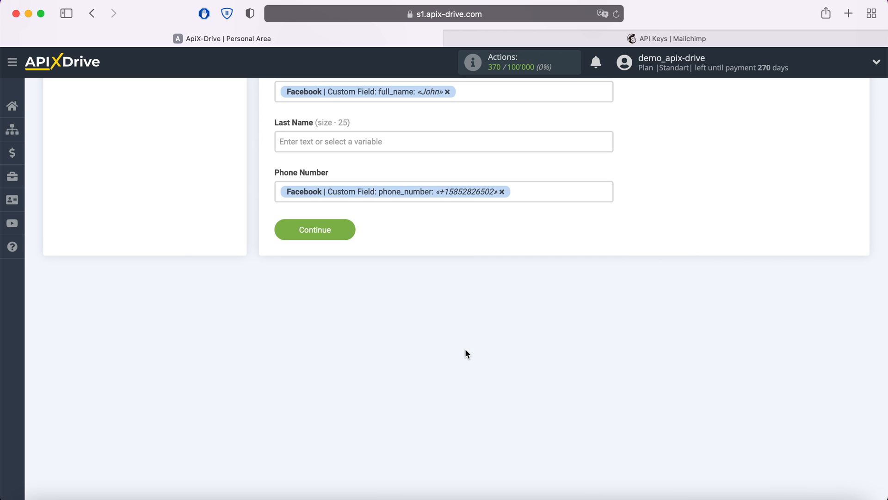
pyautogui.click(314, 230)
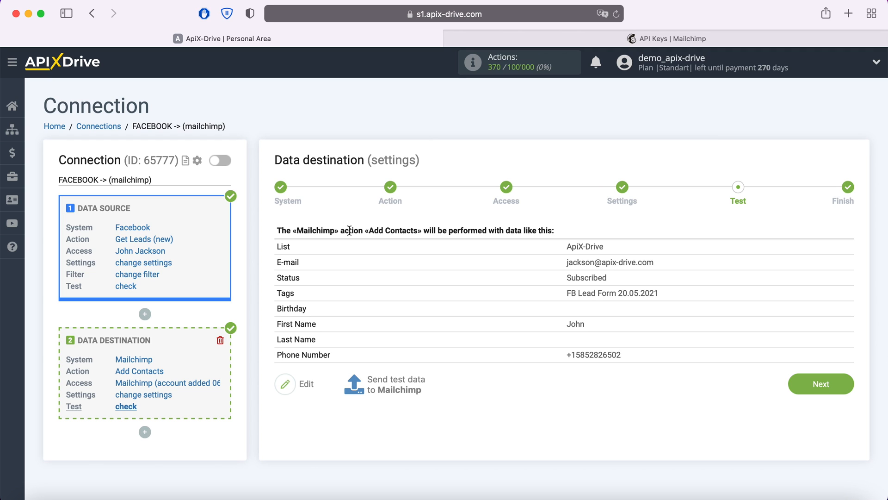
pyautogui.moveTo(306, 386)
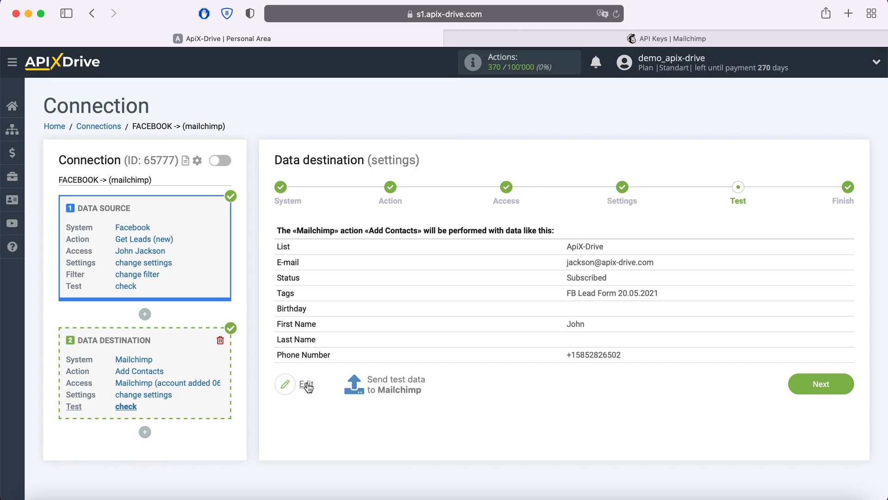
pyautogui.moveTo(393, 384)
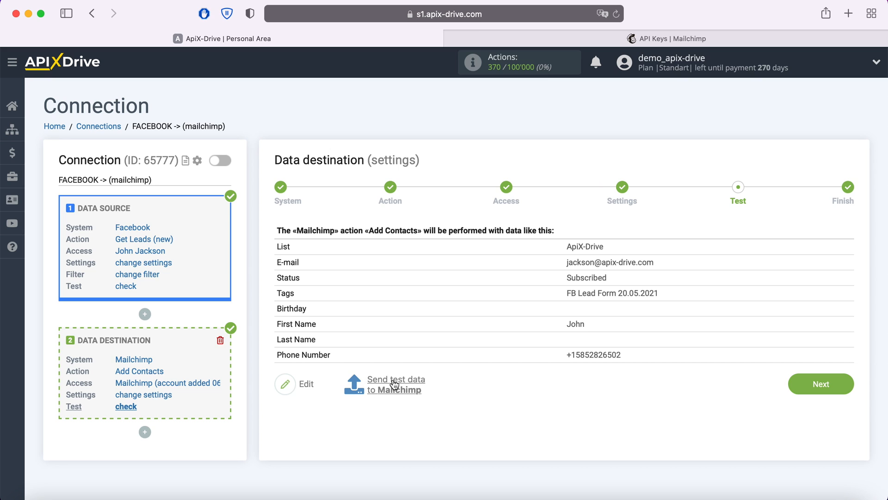
# Step: Send the test contact to Mailchimp and check its audience for the new lead
pyautogui.click(396, 384)
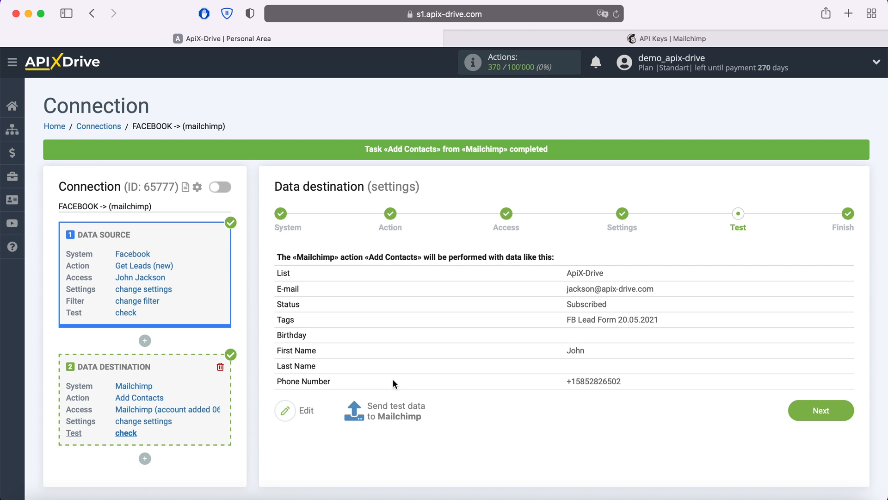
pyautogui.moveTo(646, 67)
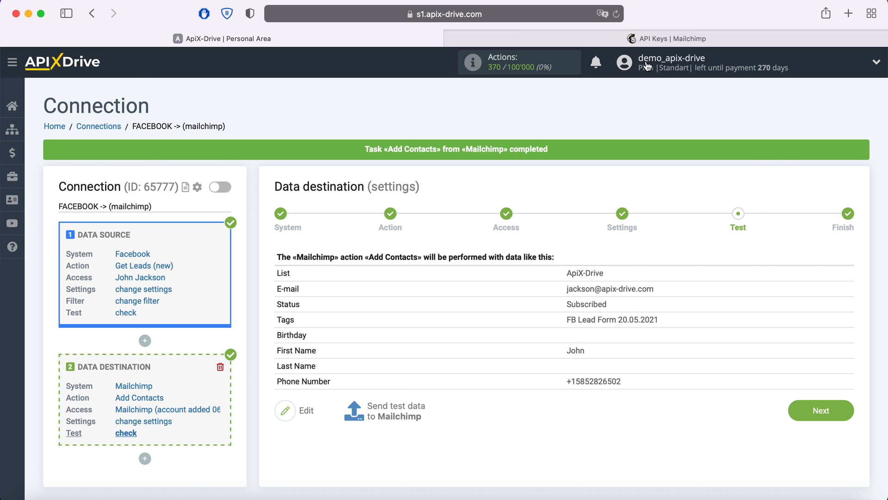
pyautogui.click(667, 38)
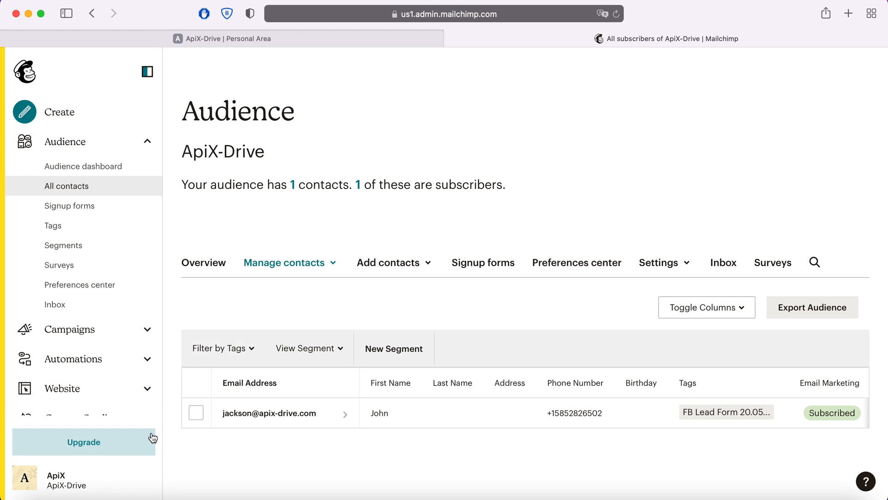
pyautogui.moveTo(835, 436)
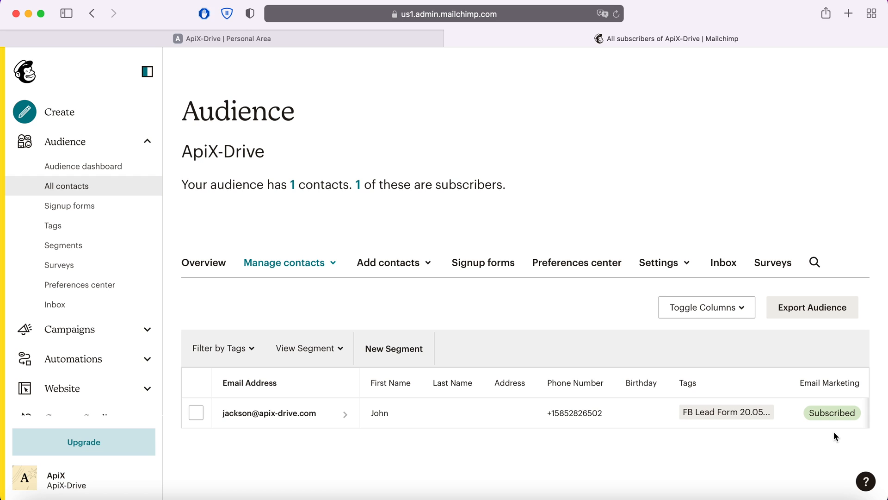
pyautogui.moveTo(277, 86)
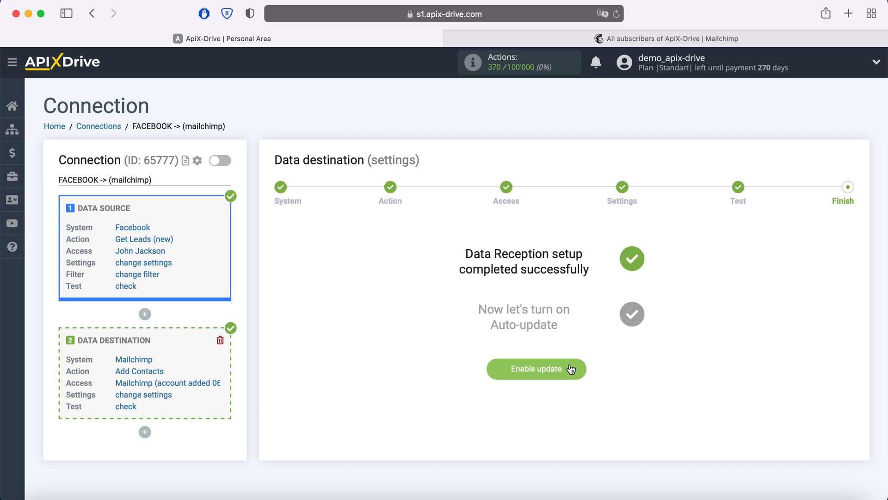
# Step: Enable auto-update on the FACEBOOK -> mailchimp connection with a 5-minute update interval
pyautogui.click(536, 369)
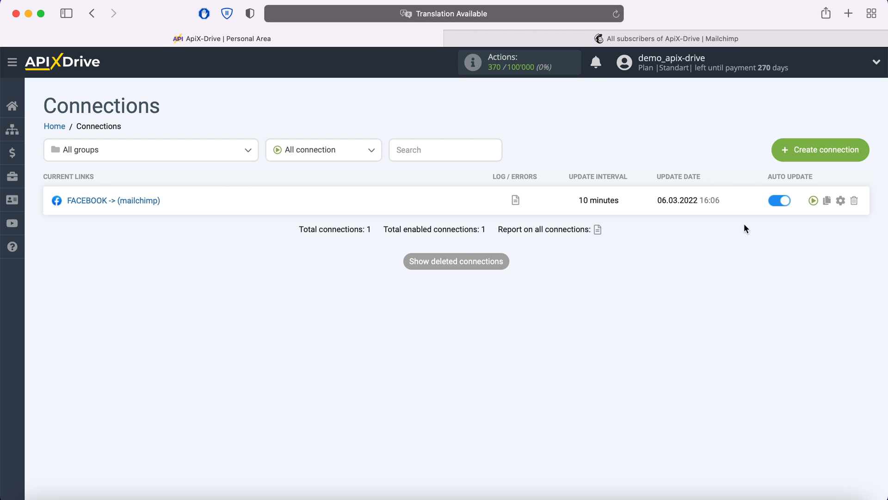
pyautogui.click(840, 200)
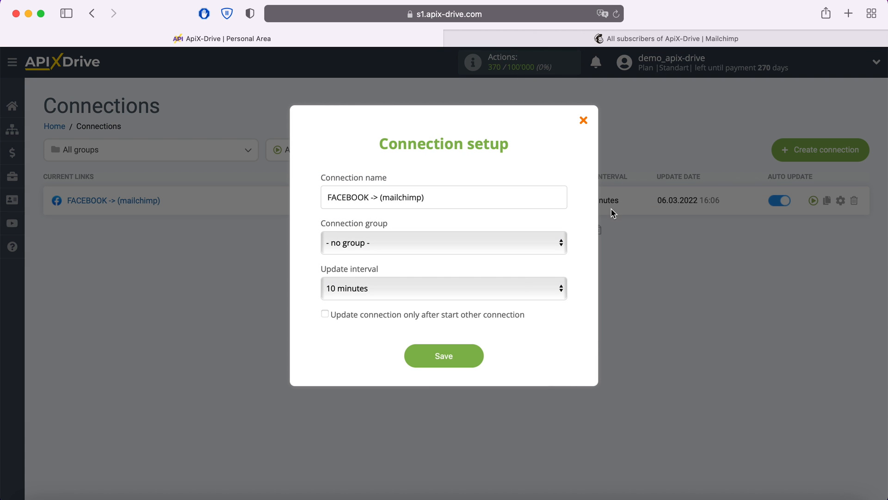
pyautogui.click(444, 288)
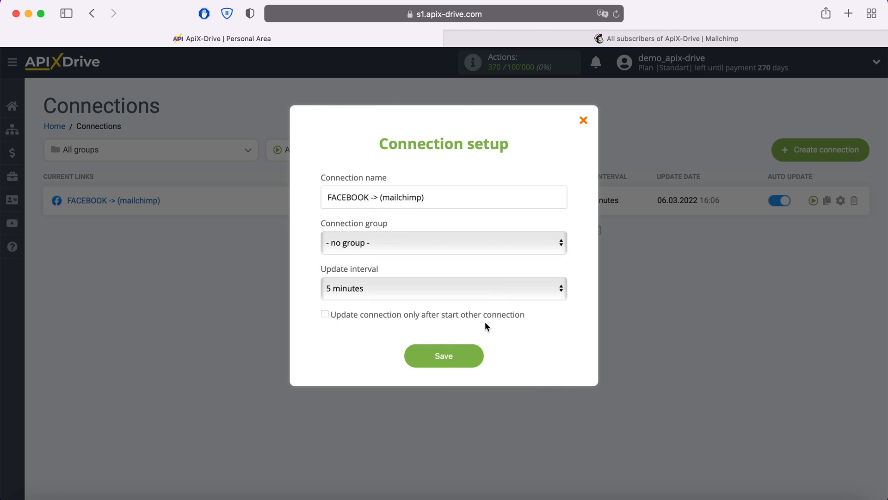